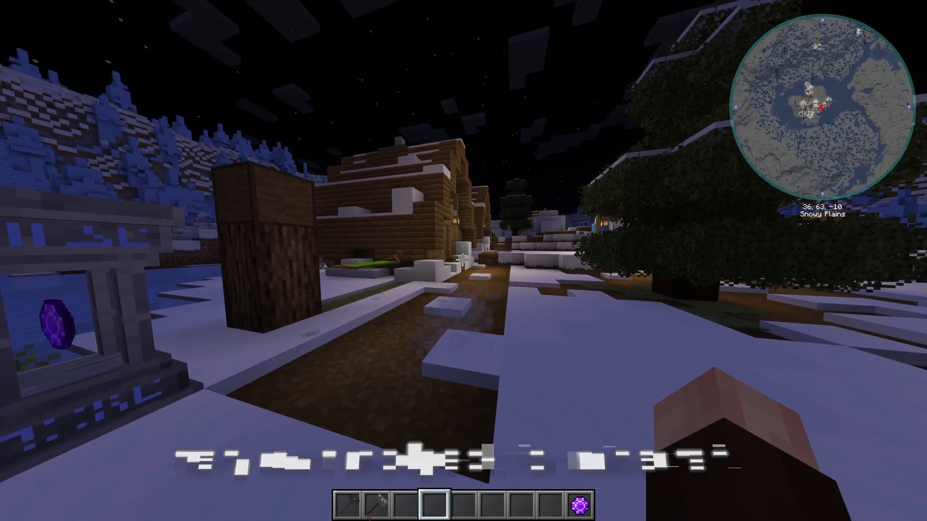
# Step: Select the hotbar slot holding the Mjolnir hammer in the snowy village
pyautogui.press('2')
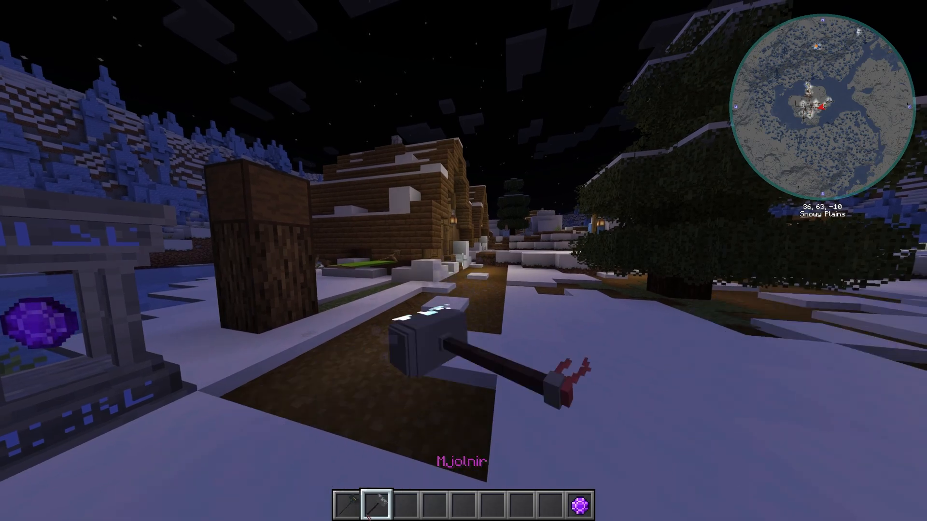
pyautogui.press('1')
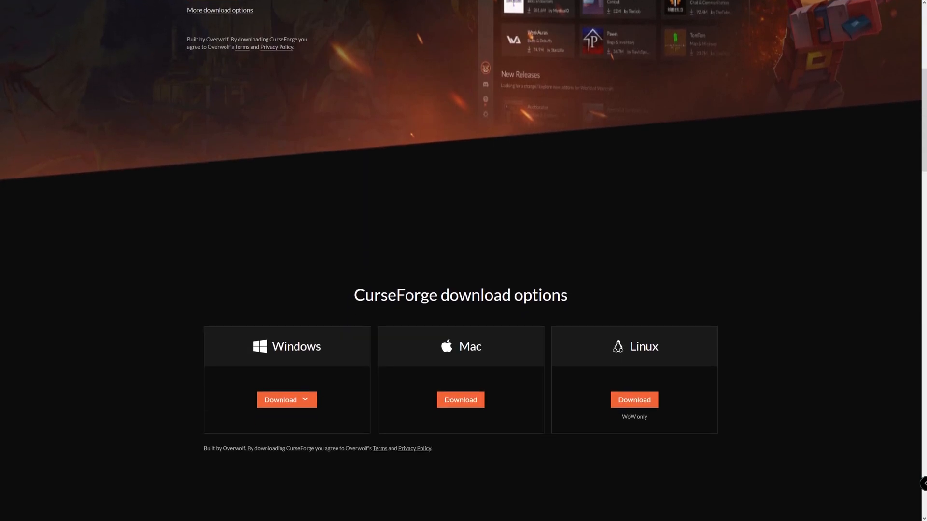
# Step: Scroll the download page to the Windows, Mac and Linux installer options
pyautogui.scroll(-3)
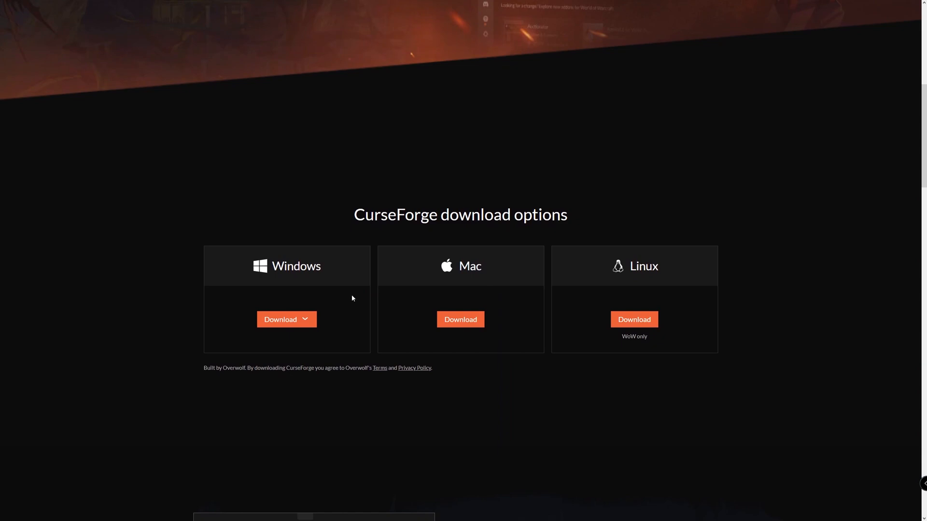
pyautogui.moveTo(340, 204)
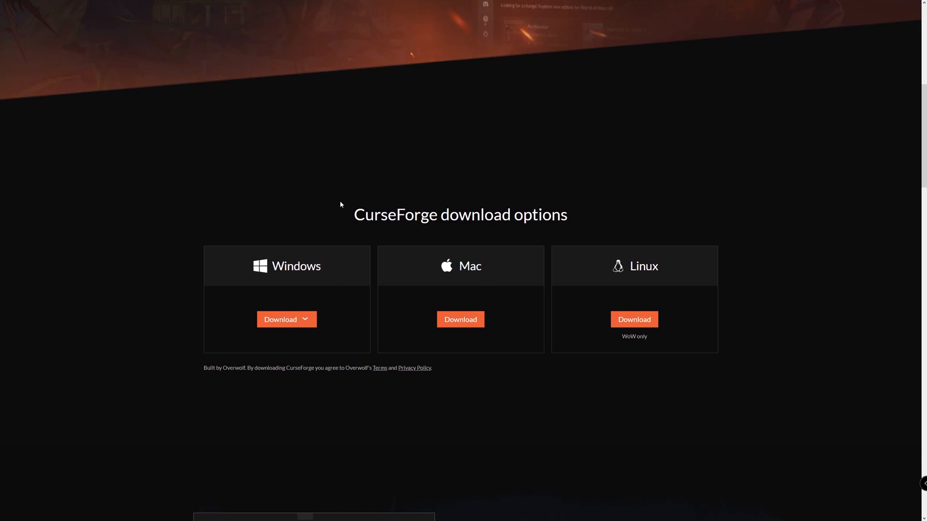
pyautogui.moveTo(345, 196)
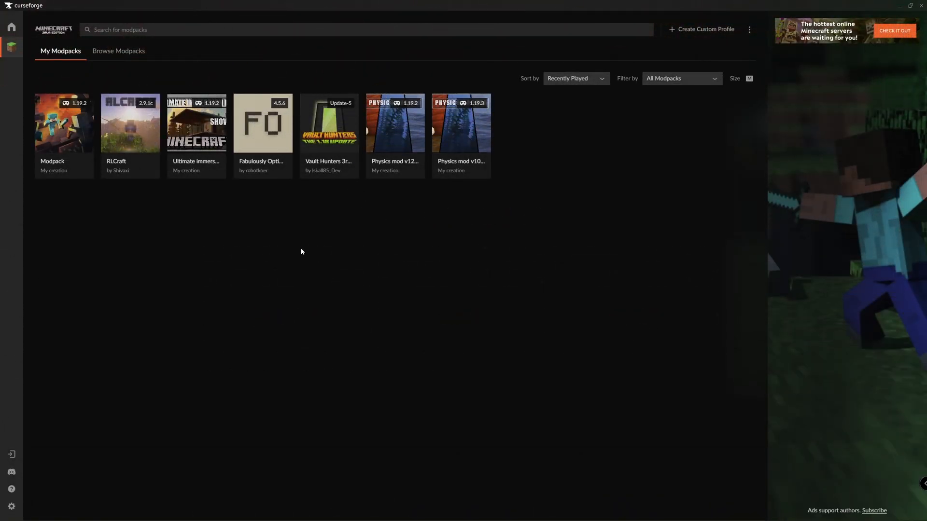
pyautogui.moveTo(354, 270)
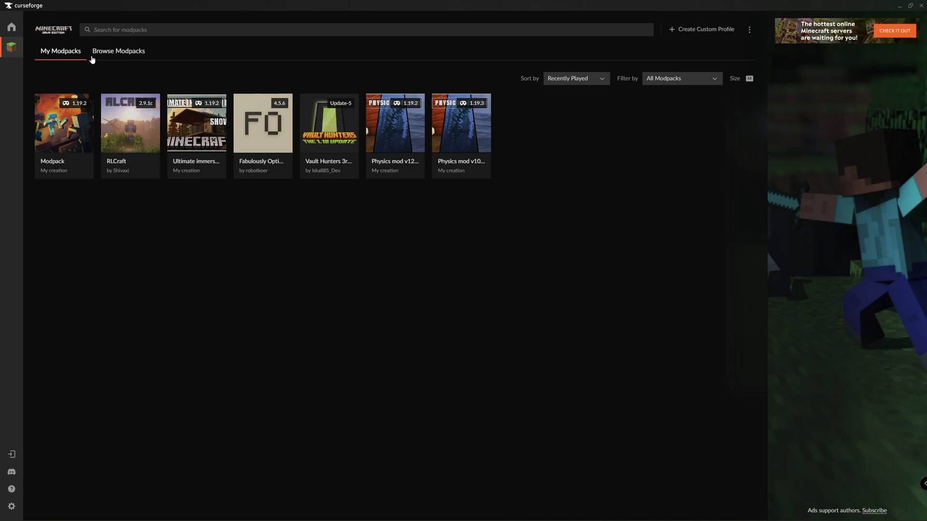
pyautogui.click(118, 51)
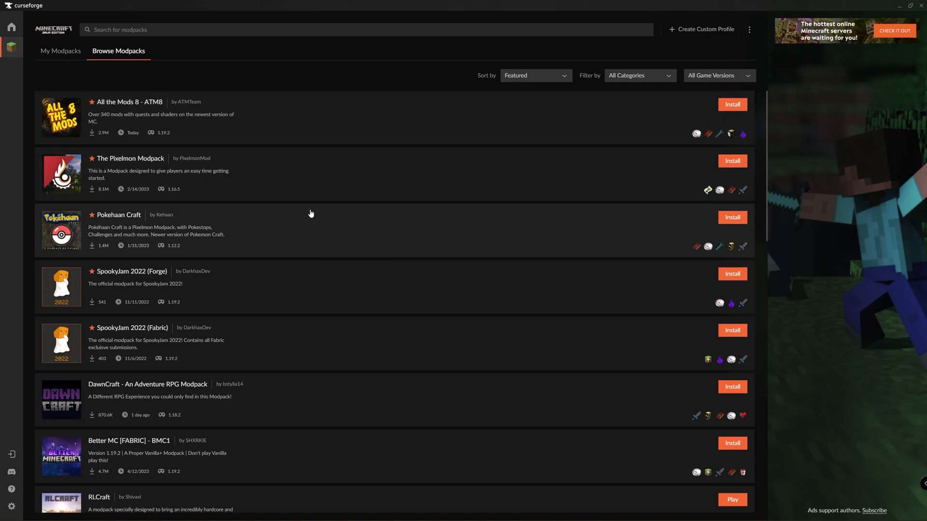
pyautogui.click(60, 51)
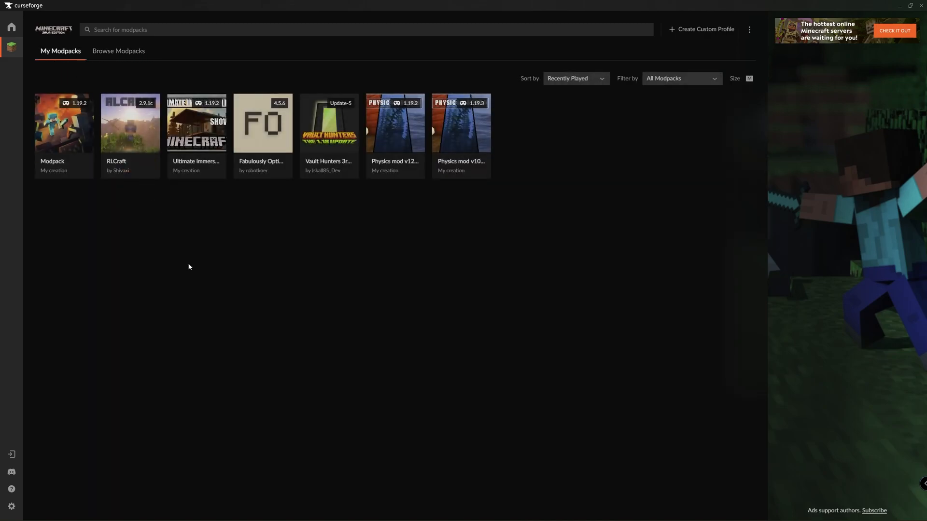
pyautogui.moveTo(239, 275)
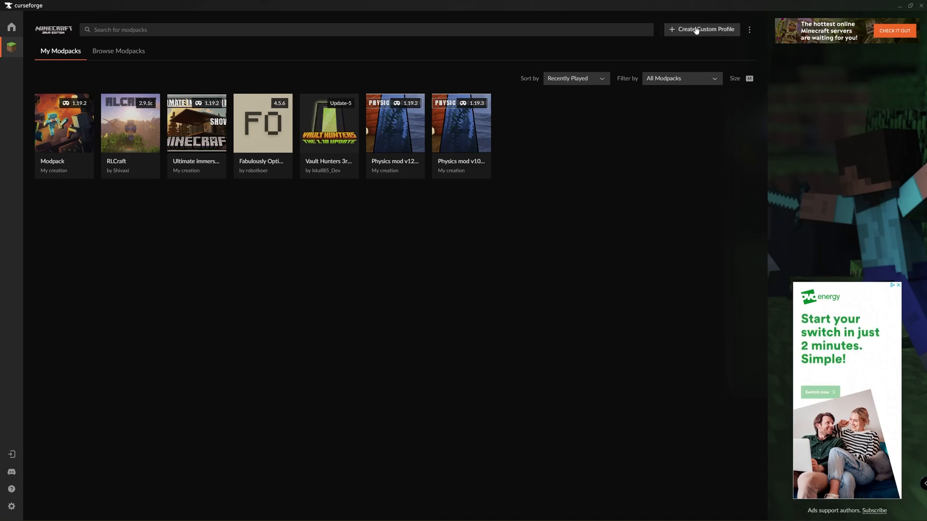
# Step: Start a new custom profile and name it 'subscribe'
pyautogui.click(702, 29)
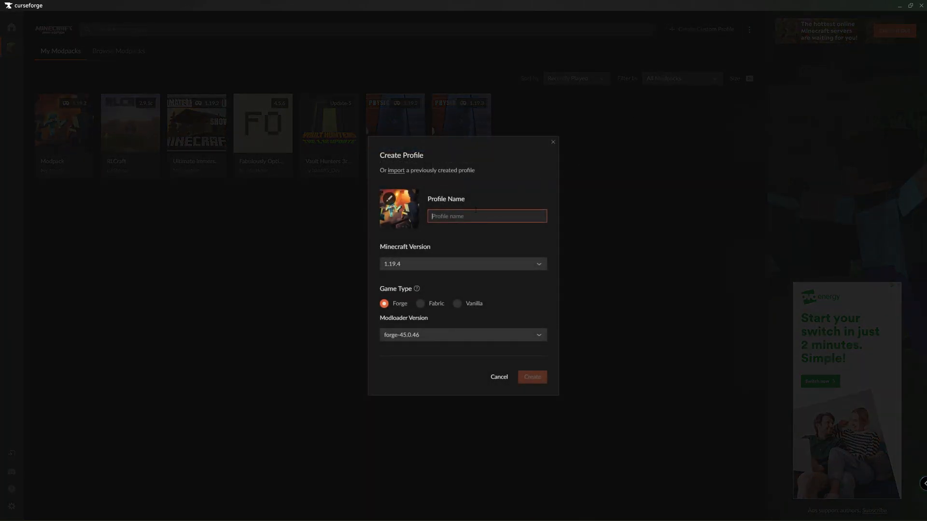
pyautogui.write('s')
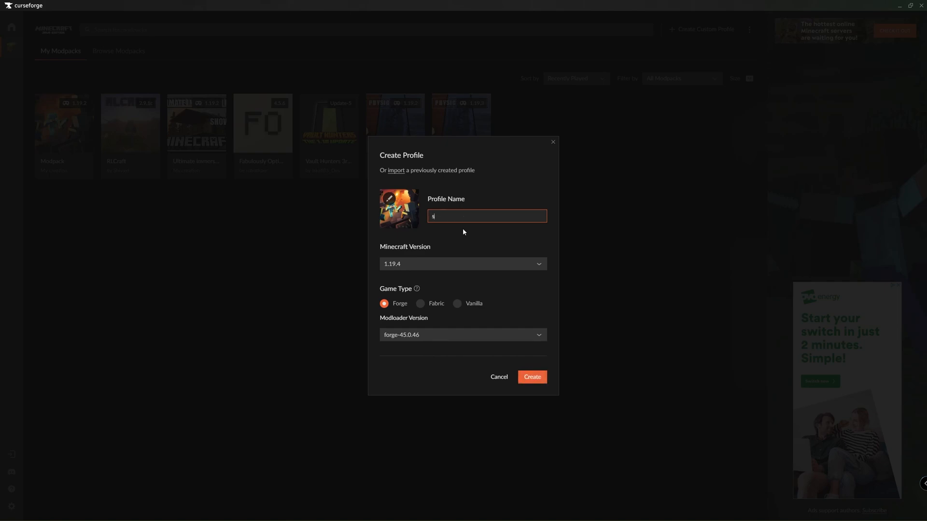
pyautogui.write('subscribe')
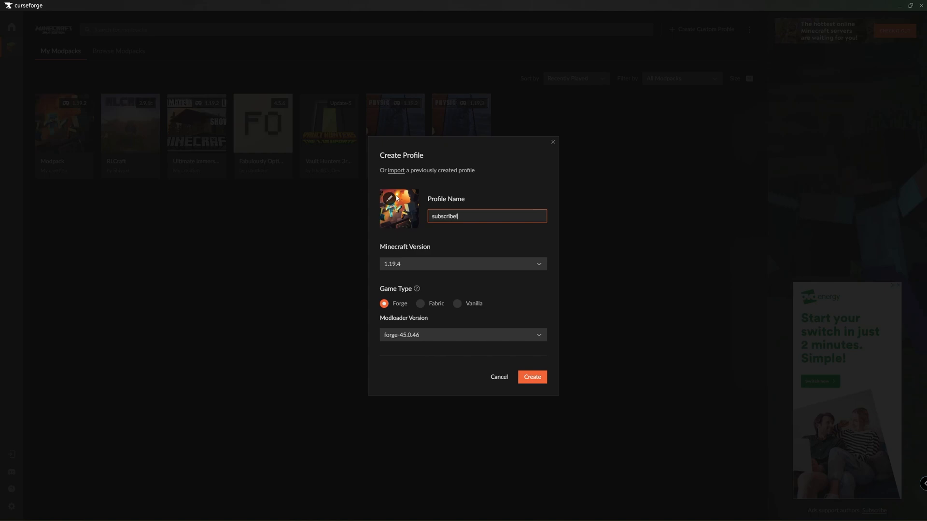
pyautogui.moveTo(392, 204)
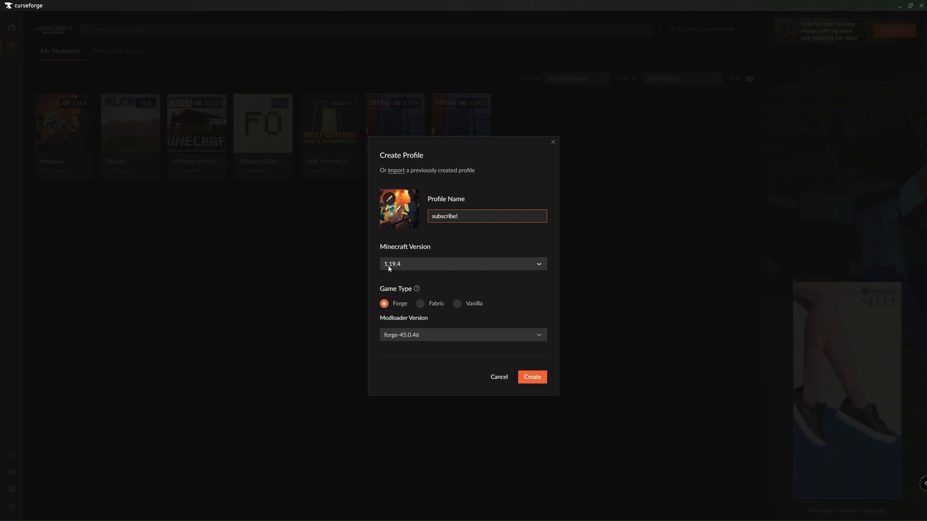
pyautogui.moveTo(399, 270)
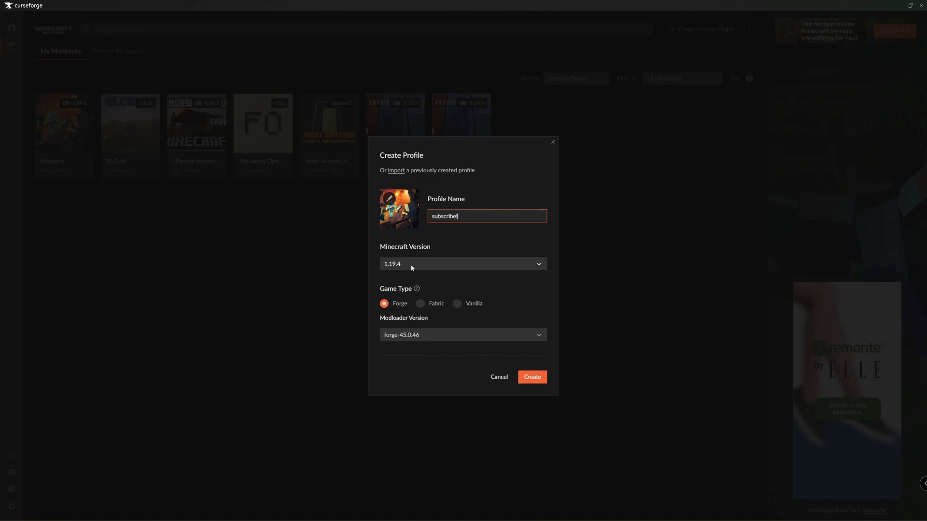
pyautogui.moveTo(455, 259)
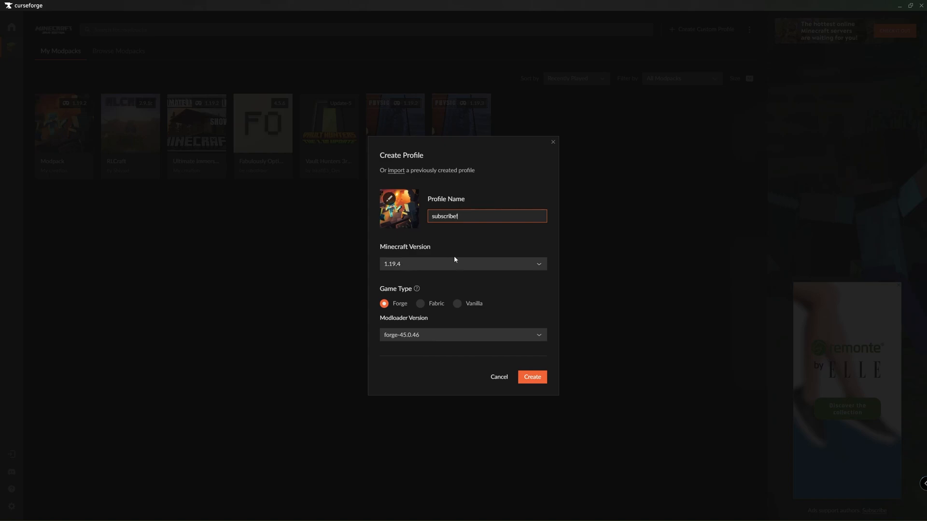
# Step: Choose Minecraft version 1.18.2 for the profile, keeping Forge as game type
pyautogui.click(463, 264)
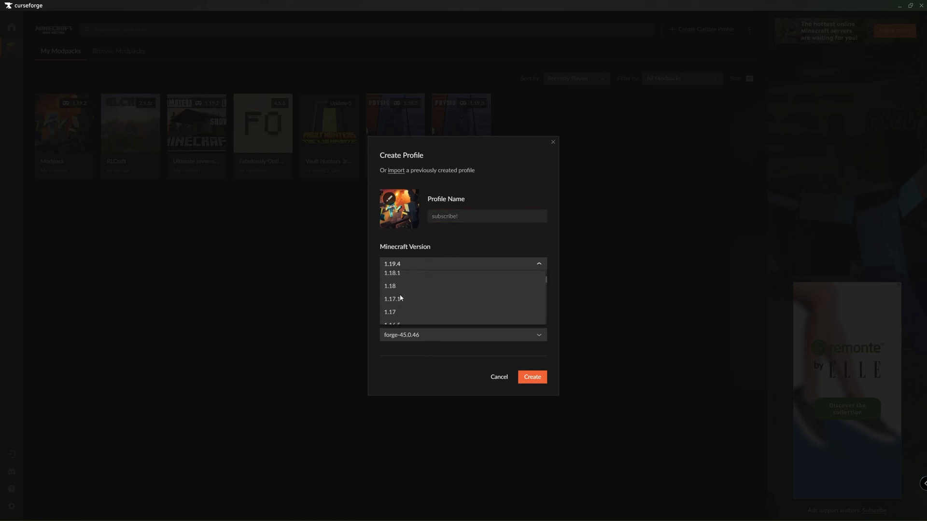
pyautogui.scroll(-3)
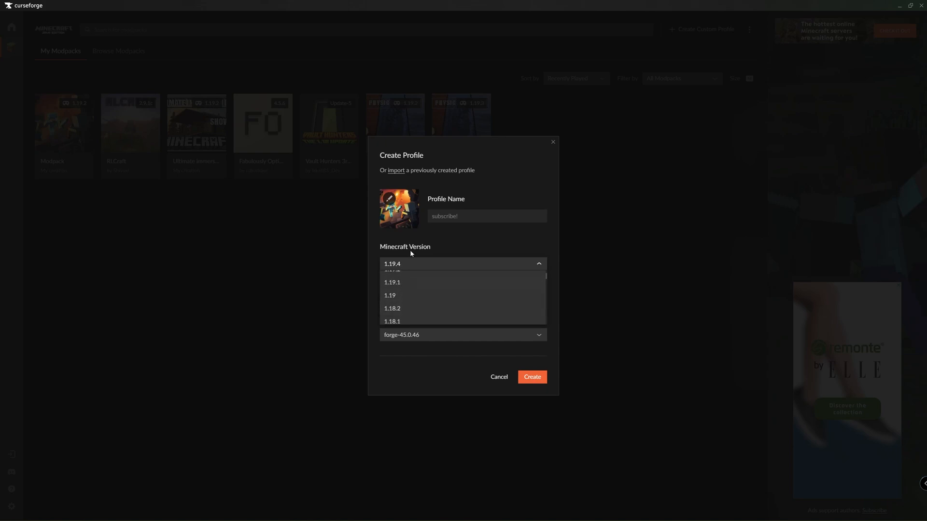
pyautogui.moveTo(428, 244)
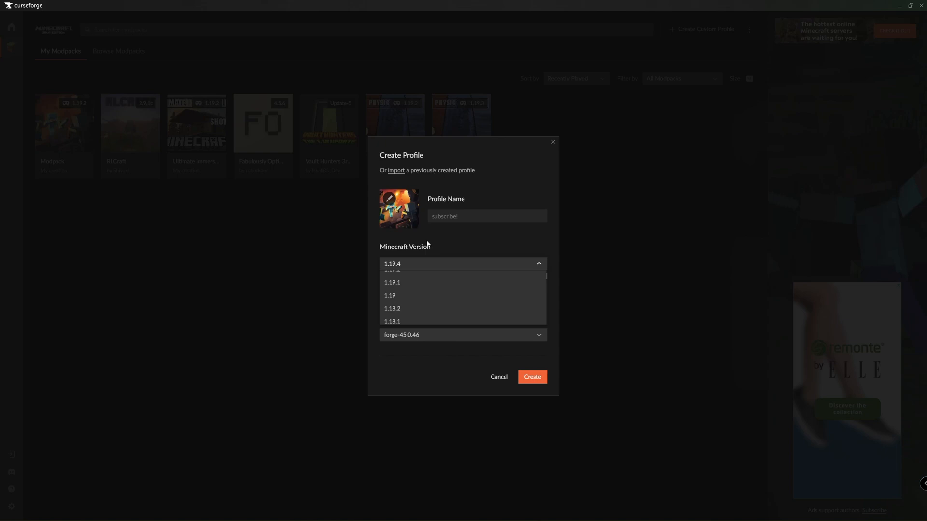
pyautogui.moveTo(437, 241)
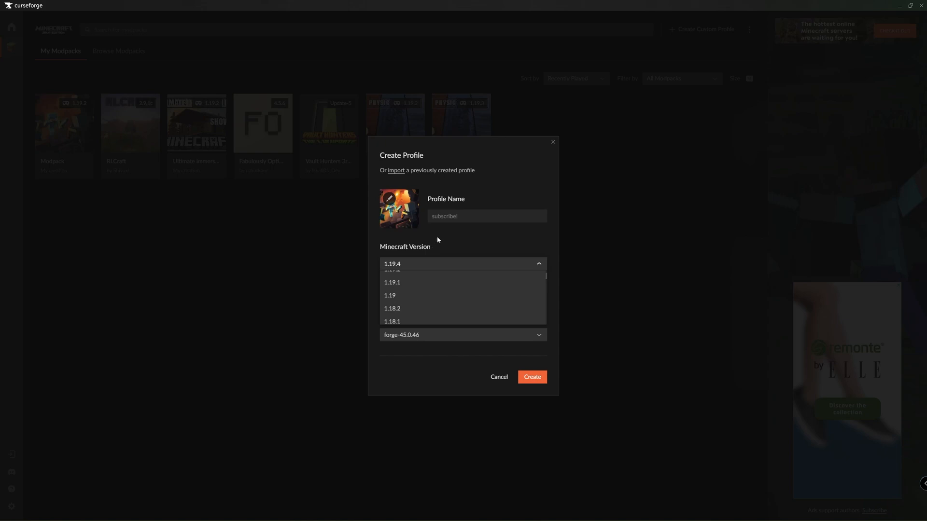
pyautogui.moveTo(395, 314)
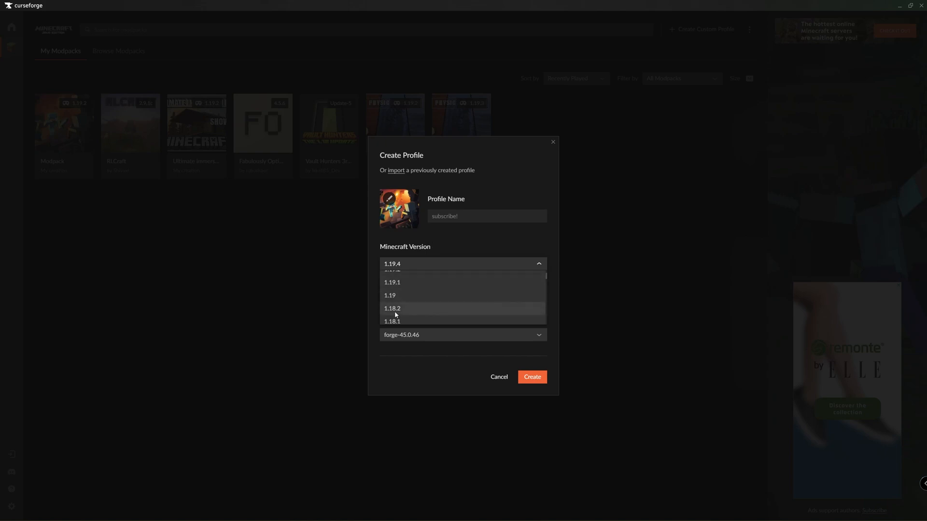
pyautogui.click(392, 308)
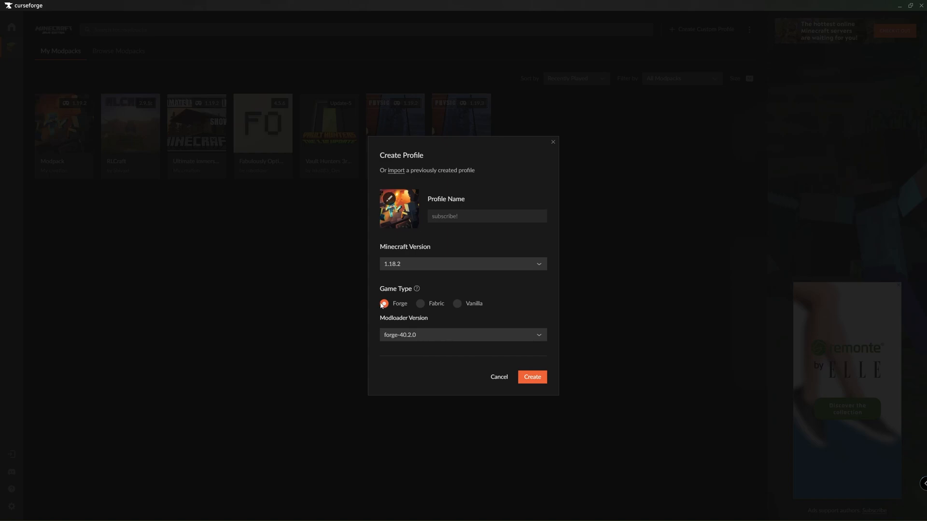
pyautogui.moveTo(458, 303)
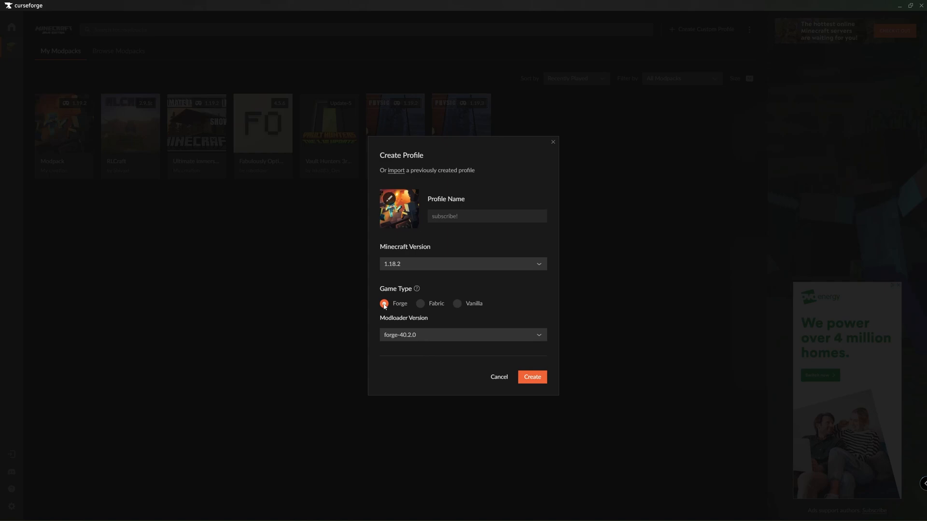
pyautogui.moveTo(420, 303)
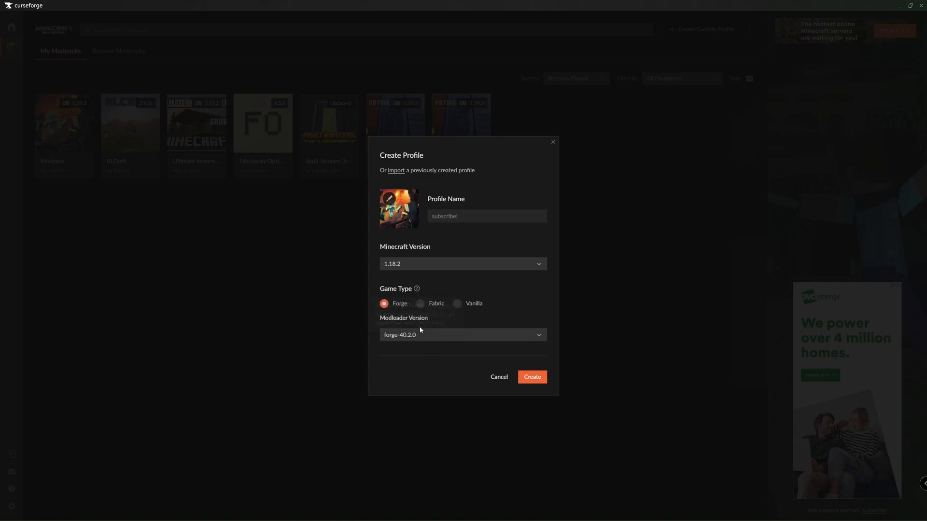
# Step: Confirm Forge, pick loader version forge-40.2.2 and create the subscribe profile
pyautogui.click(385, 303)
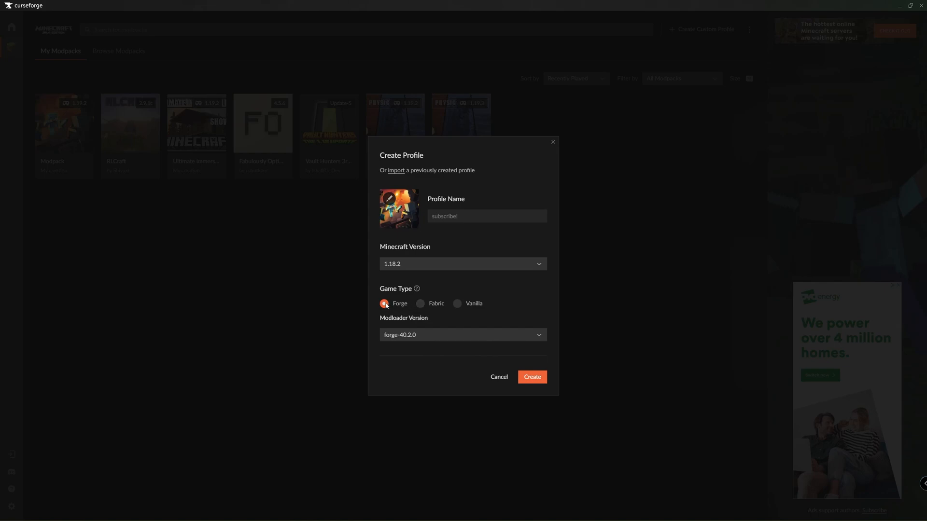
pyautogui.moveTo(398, 325)
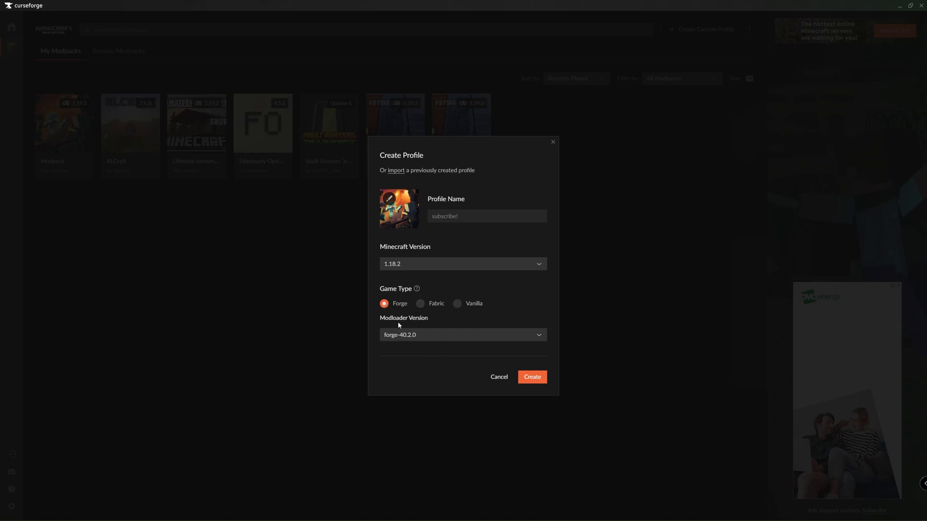
pyautogui.click(462, 335)
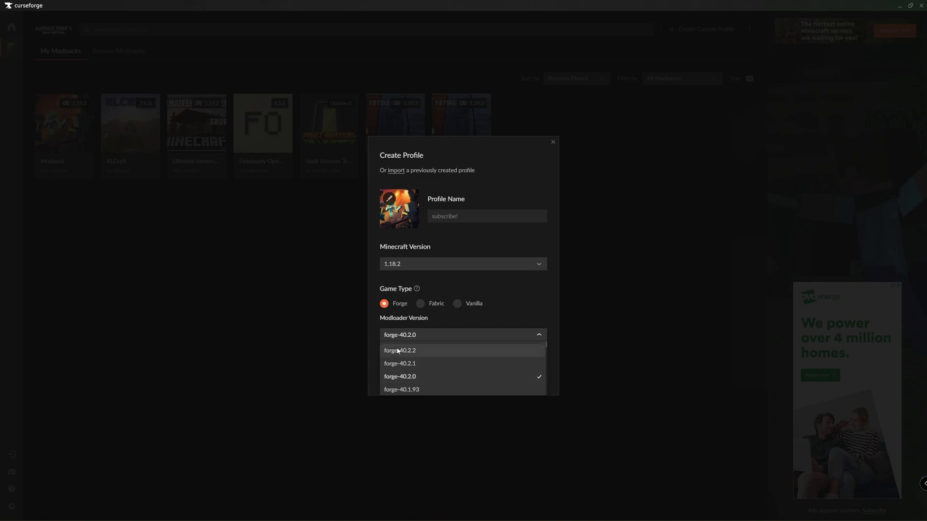
pyautogui.click(400, 349)
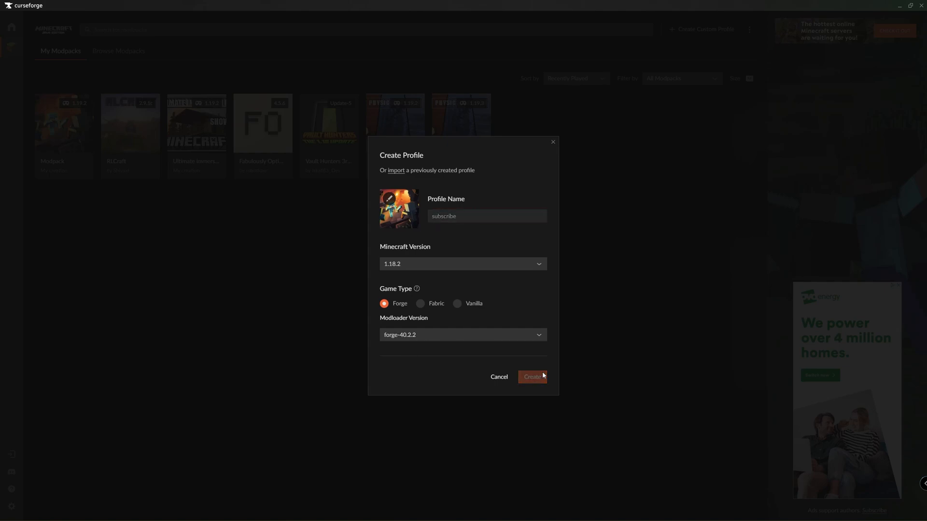
pyautogui.click(531, 377)
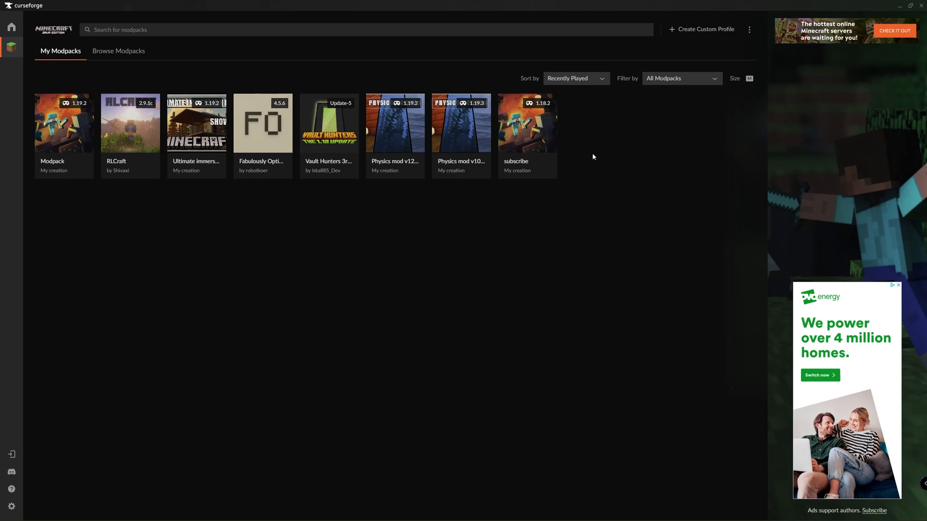
pyautogui.moveTo(560, 231)
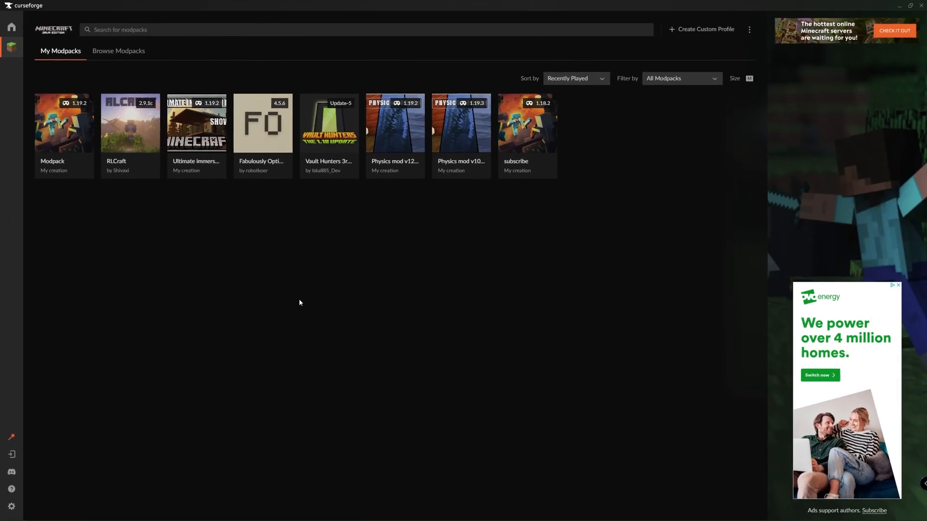
pyautogui.moveTo(397, 286)
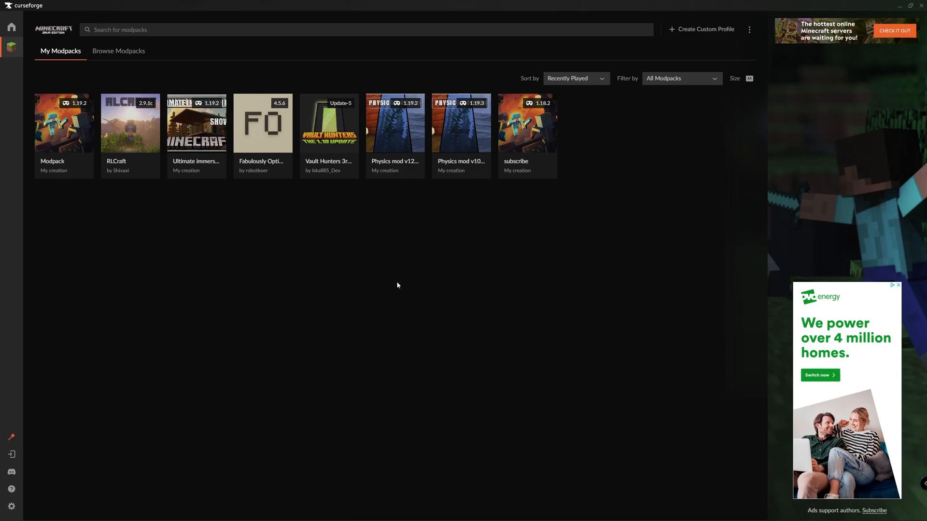
# Step: Open the new subscribe profile from My Modpacks
pyautogui.click(526, 123)
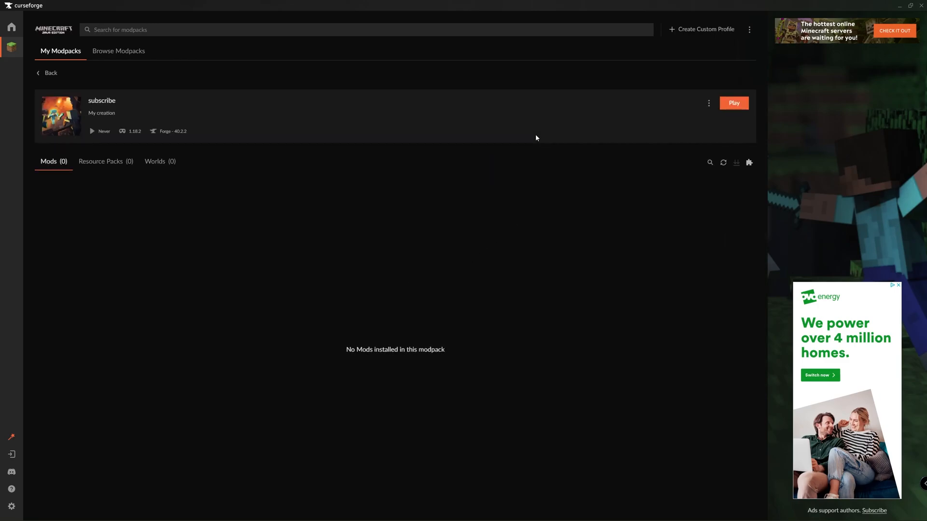
pyautogui.moveTo(749, 164)
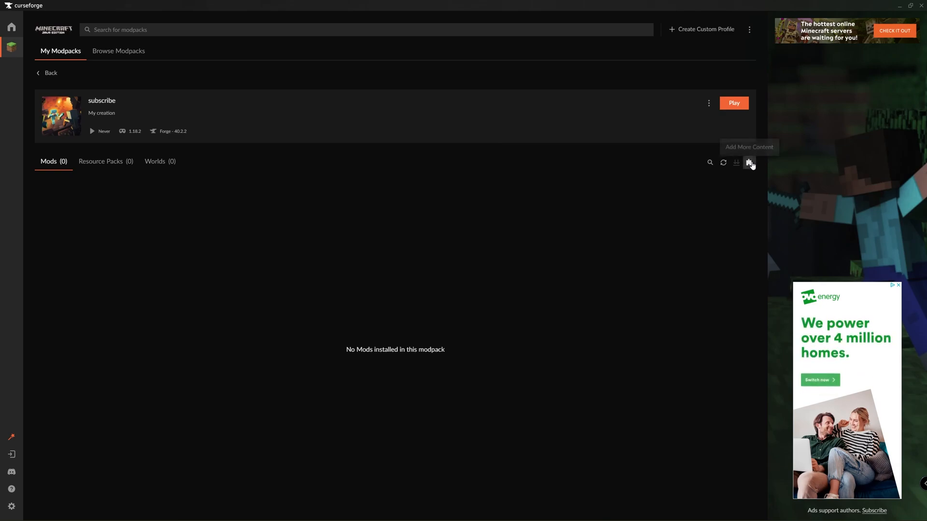
# Step: Open the mod browser to add content to the subscribe profile
pyautogui.click(749, 162)
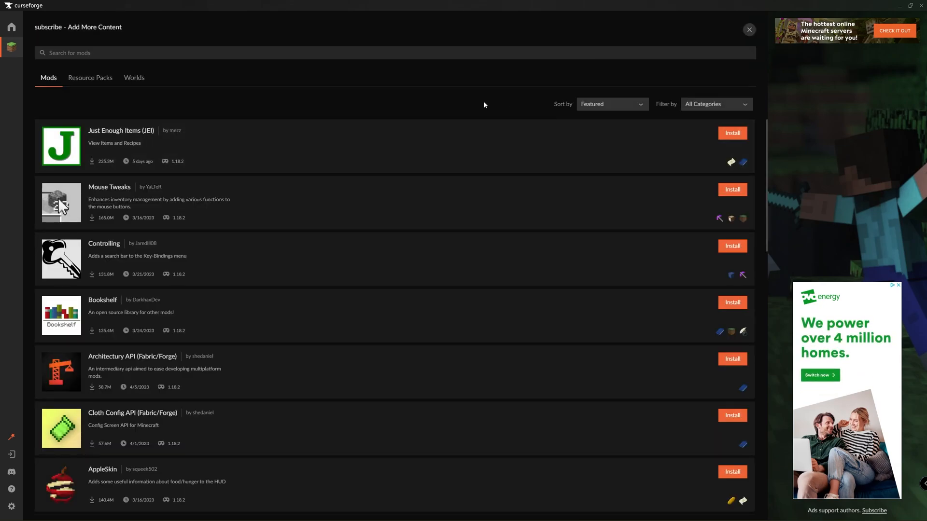
pyautogui.moveTo(154, 259)
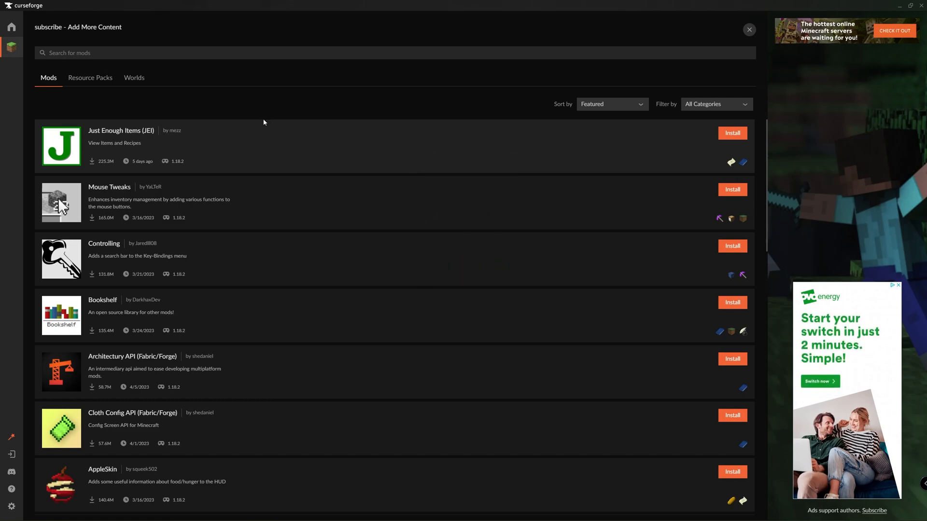
pyautogui.moveTo(248, 116)
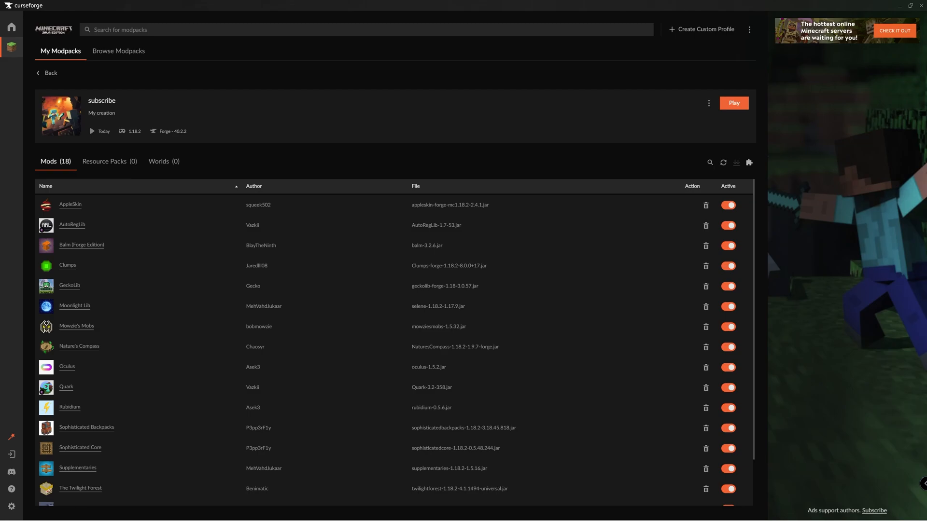
# Step: From the profile's actions menu, start Export Profile for subscribe
pyautogui.click(708, 103)
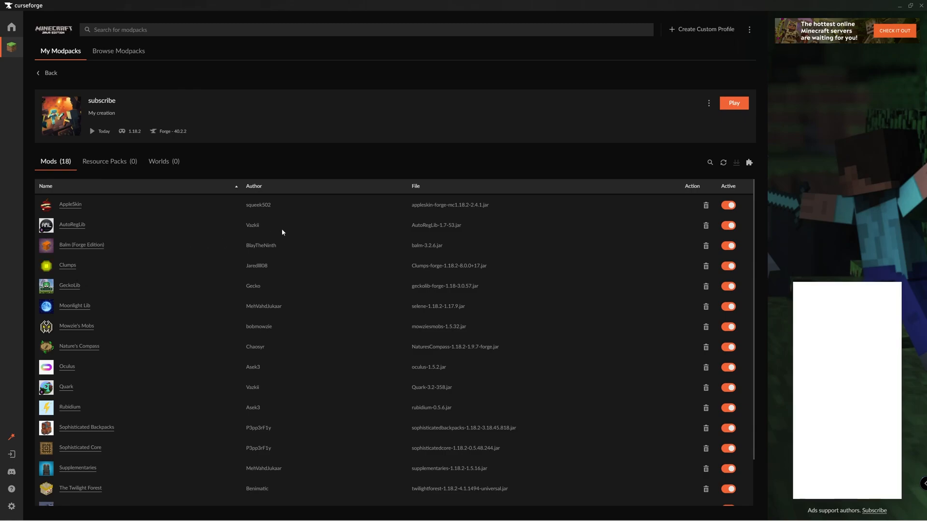
pyautogui.click(708, 103)
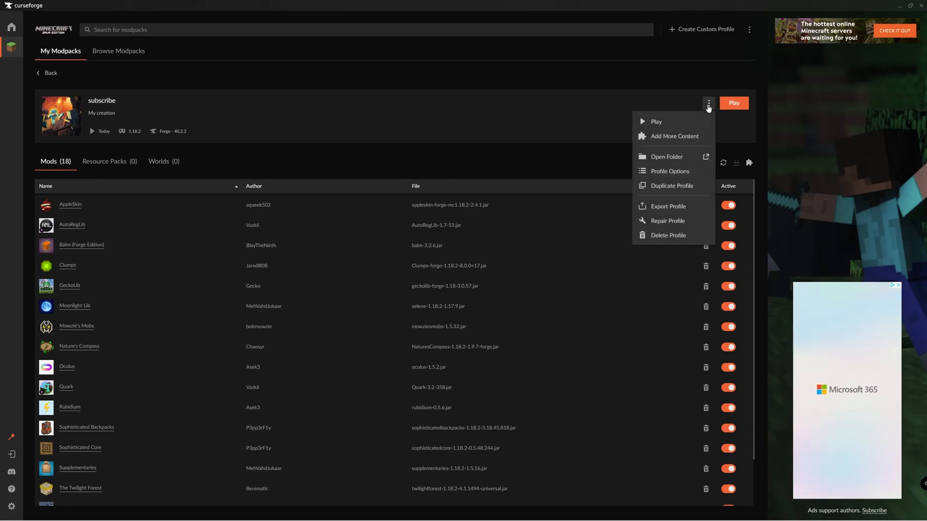
pyautogui.click(668, 207)
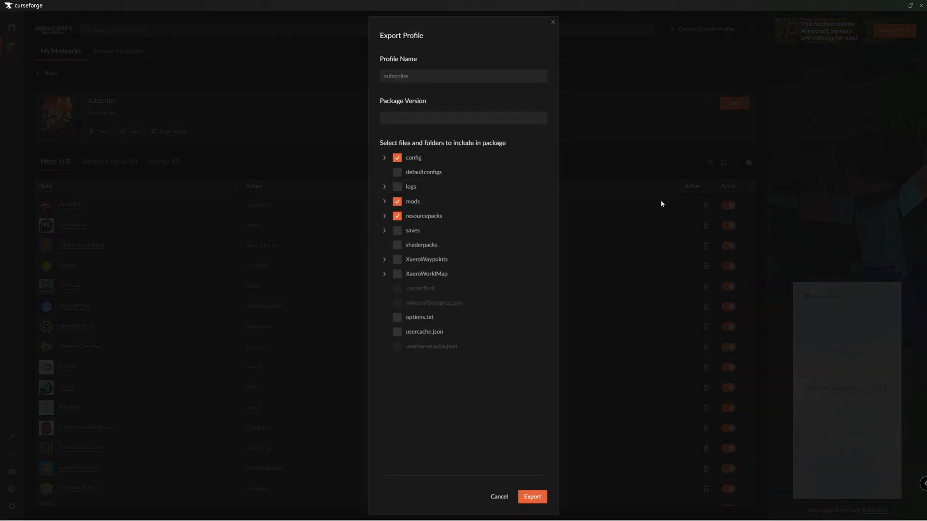